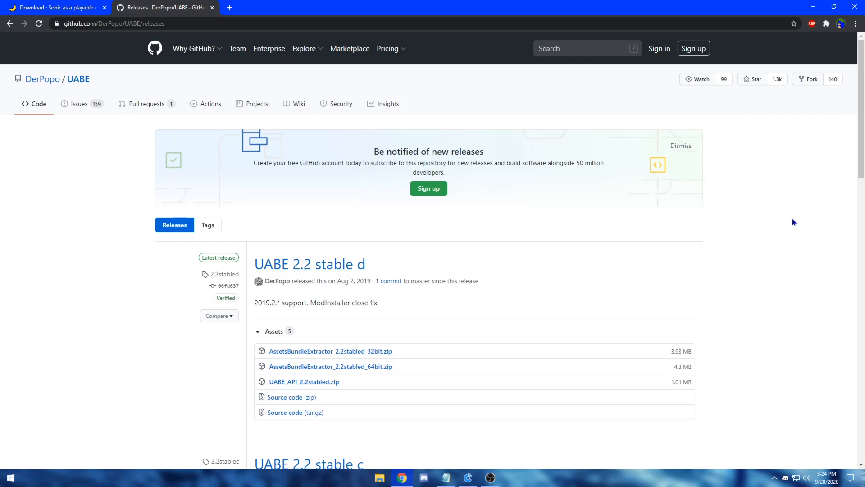
mouse_move(402, 360)
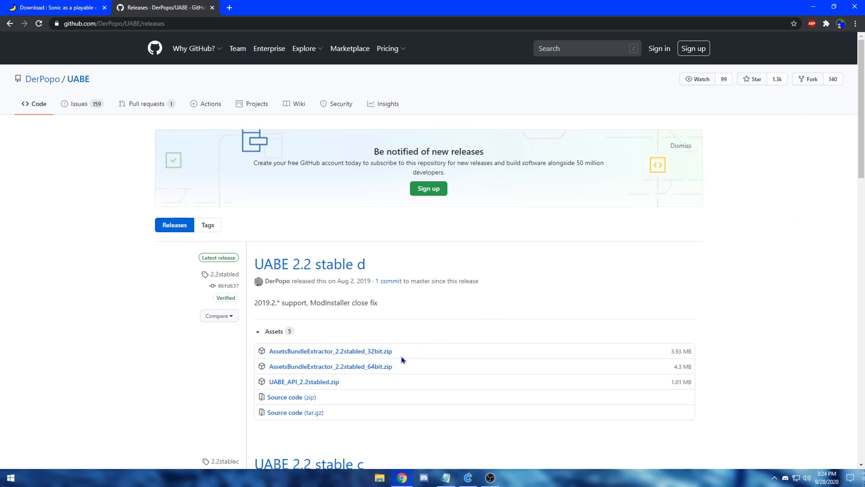
mouse_move(397, 371)
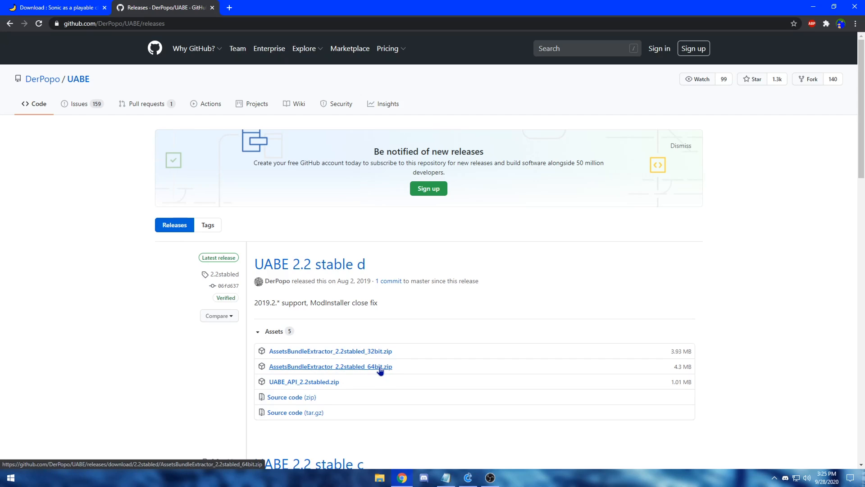
Download AssetsBundleExtractor_2.2stabled_64bit.zip from the UABE releases page
left_click(331, 367)
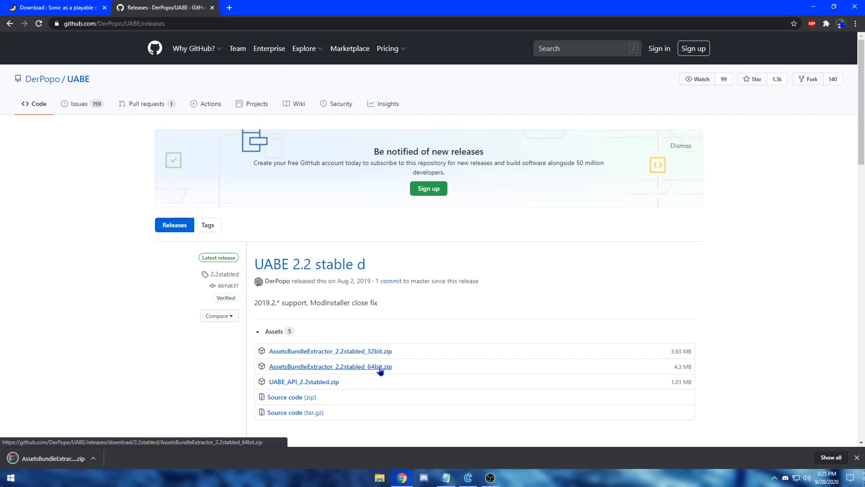
mouse_move(35, 12)
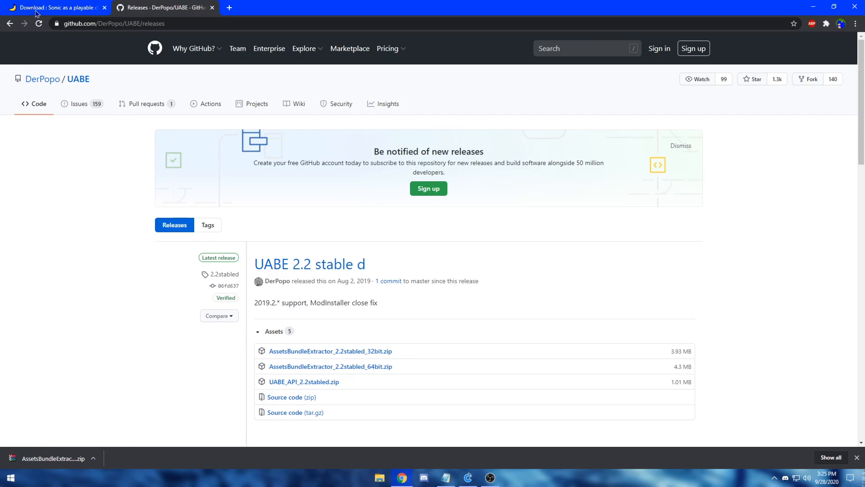
Download the newer sonic_75401.rar archive from the GameBanana Sonic mod page
left_click(55, 7)
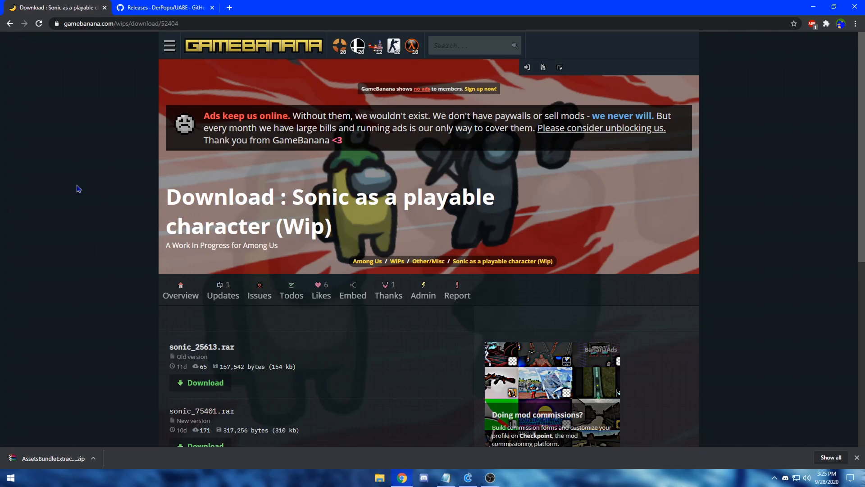
scroll("down", 3)
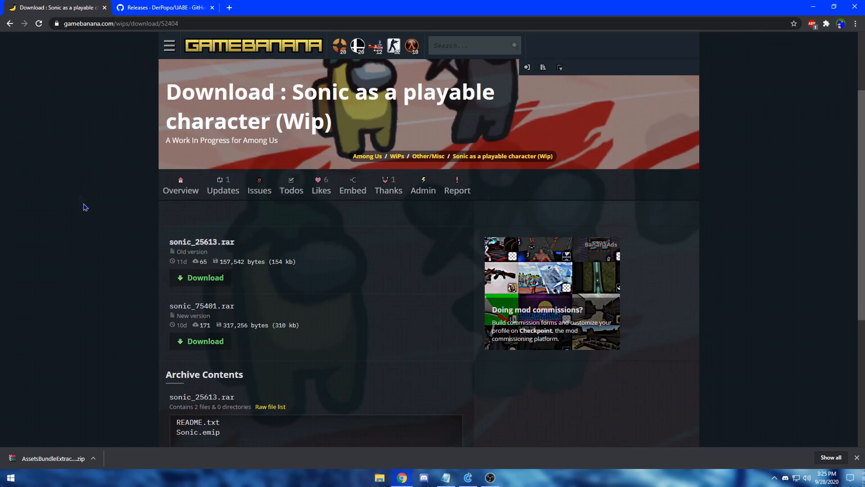
mouse_move(144, 318)
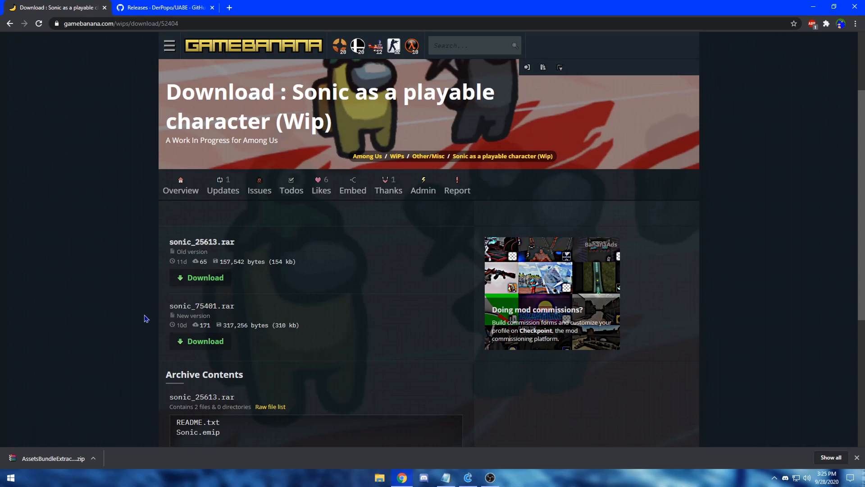
left_click(205, 340)
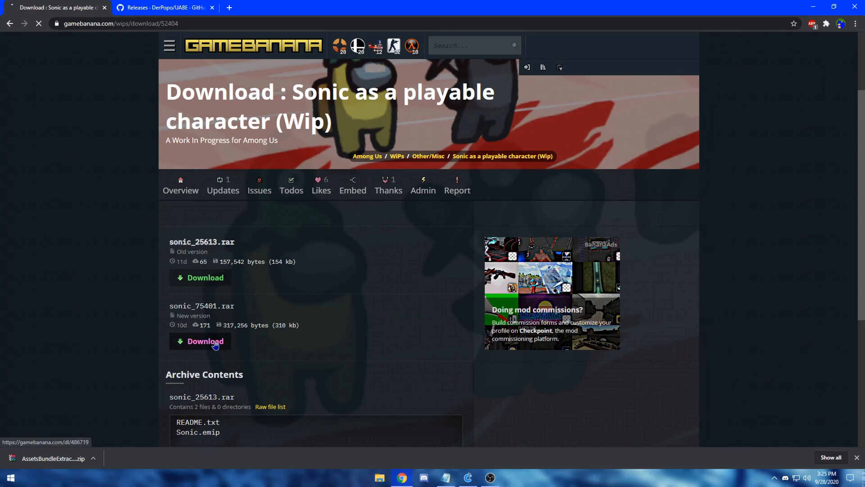
left_click(204, 341)
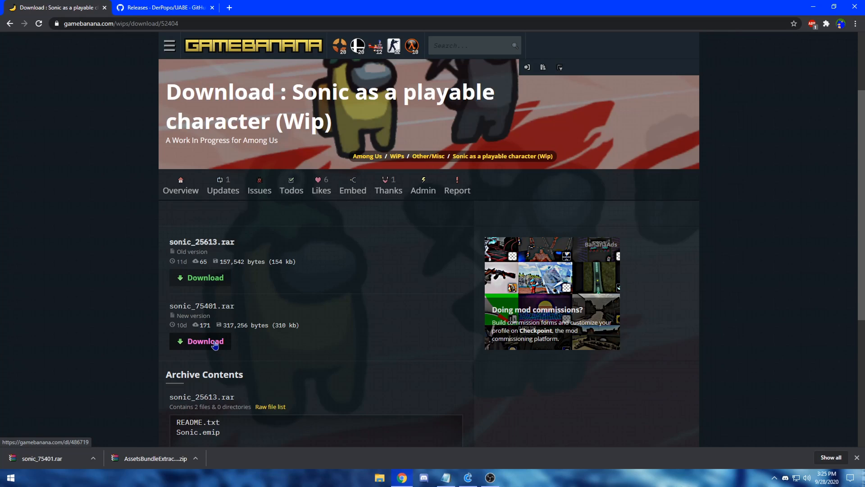
mouse_move(157, 466)
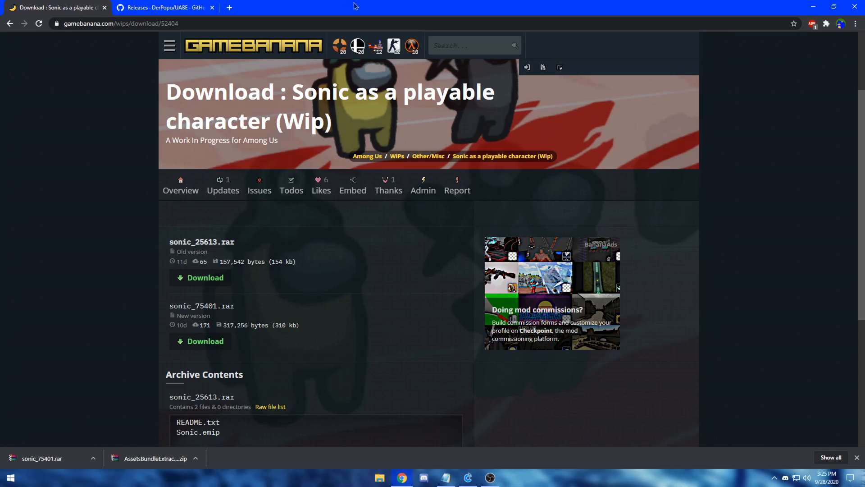
Extract both archives onto the desktop and place Sonic.emip beside the 64bit folder
left_click(834, 7)
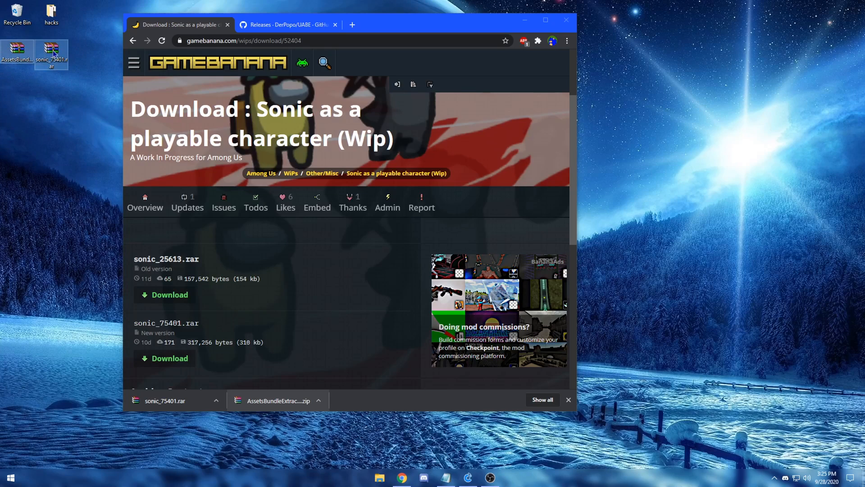
right_click(51, 54)
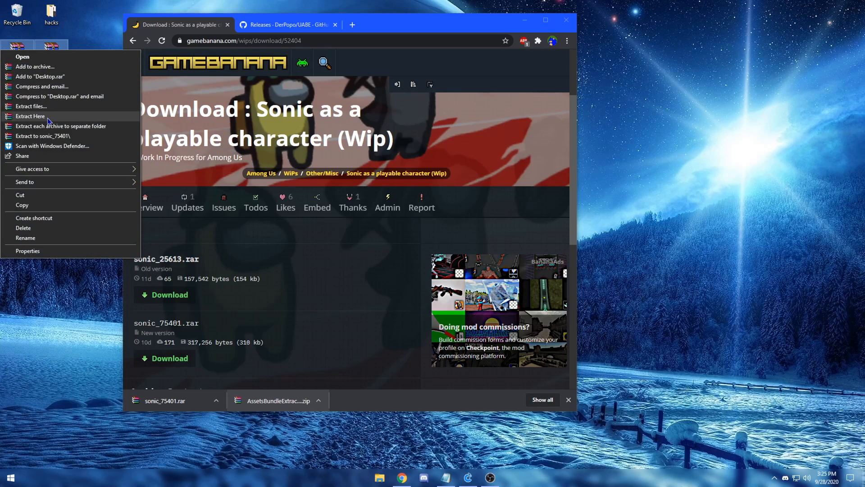
left_click(31, 117)
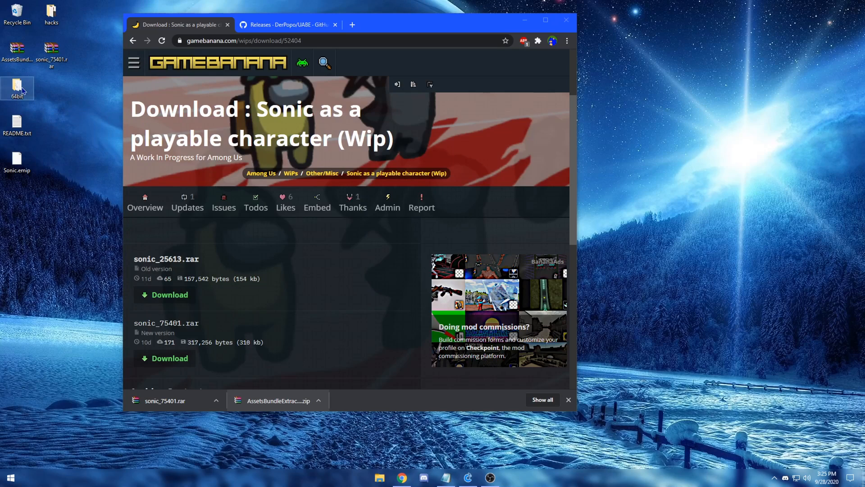
mouse_move(18, 88)
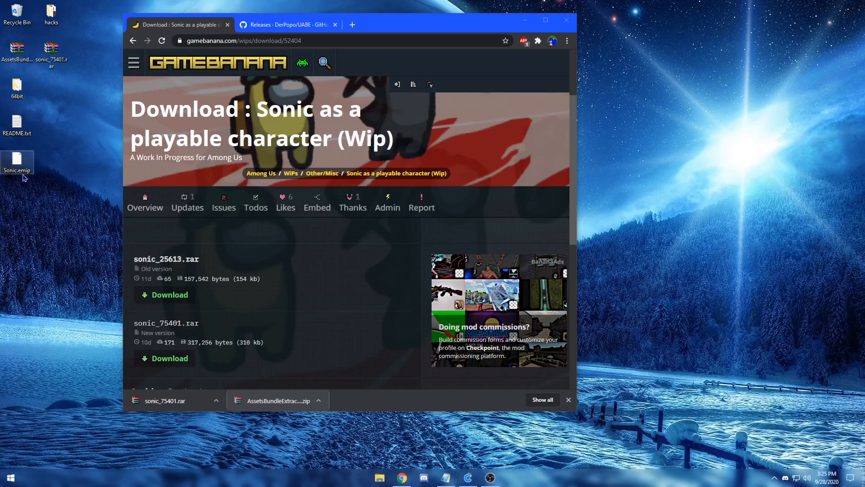
left_click_drag(17, 163, 63, 104)
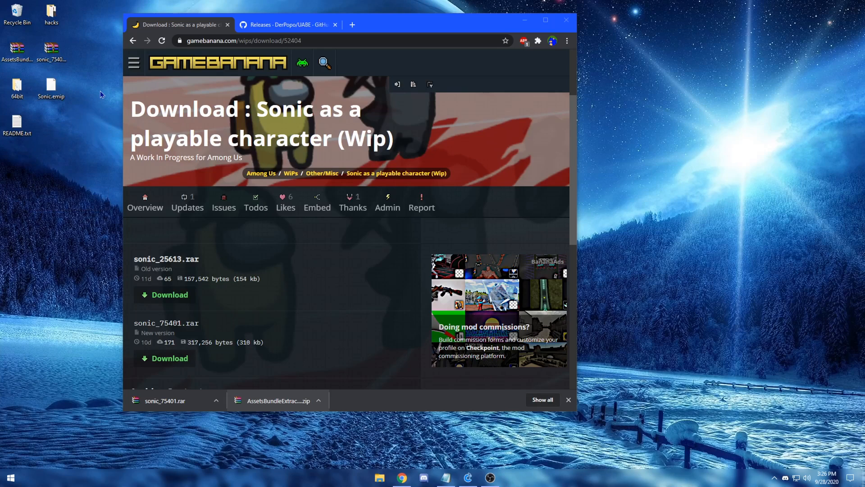
mouse_move(80, 90)
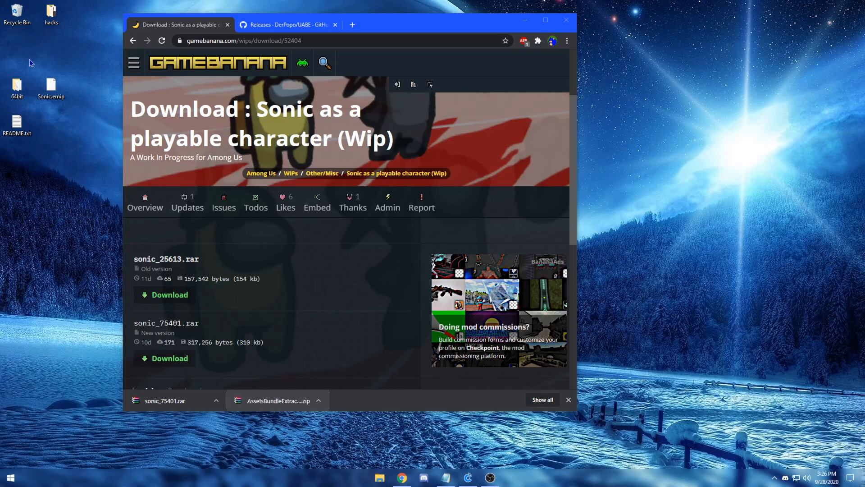
mouse_move(16, 88)
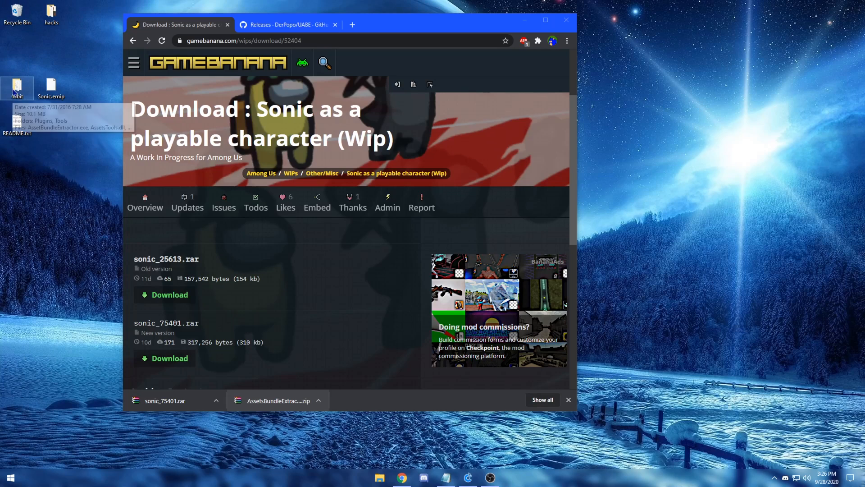
Launch AssetBundleExtractor from the 64bit folder and start loading a package file
double_click(16, 85)
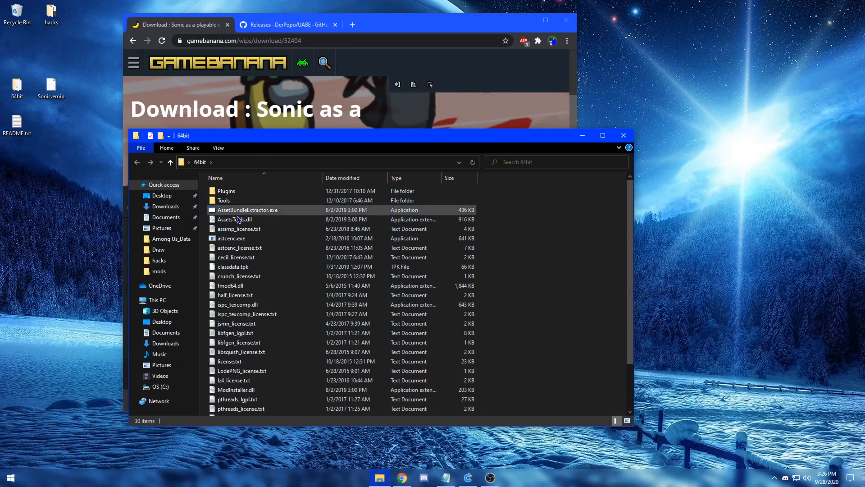
mouse_move(292, 212)
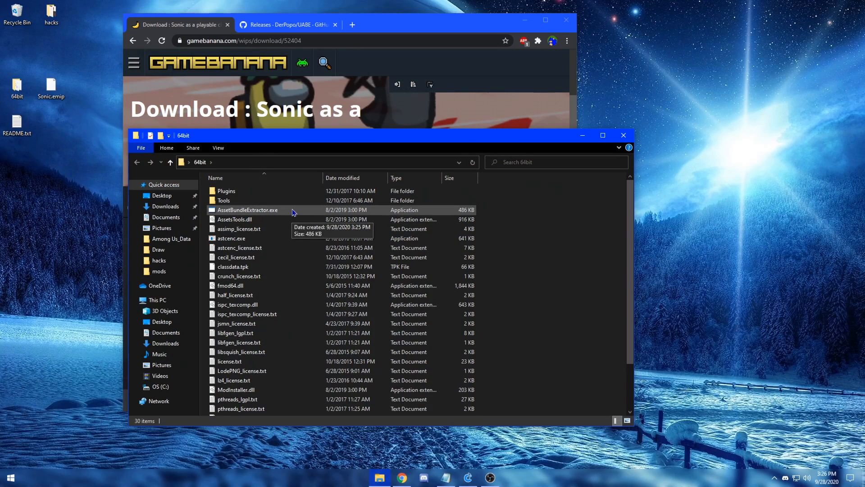
double_click(247, 210)
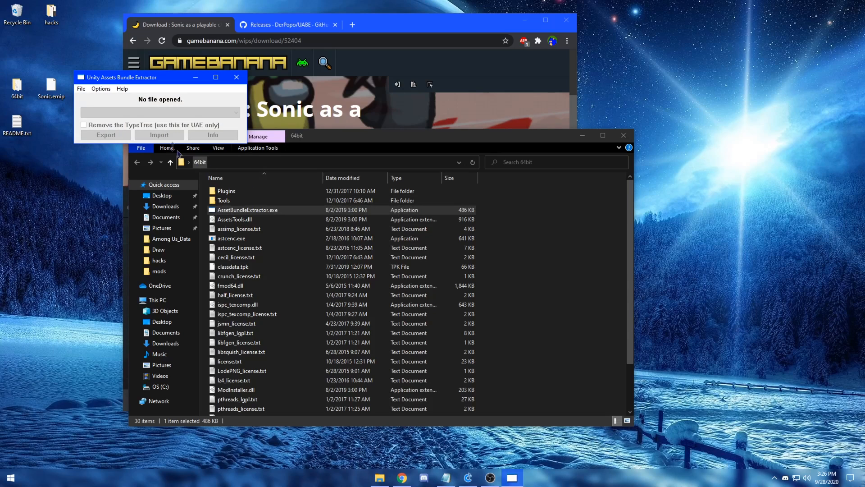
left_click(81, 90)
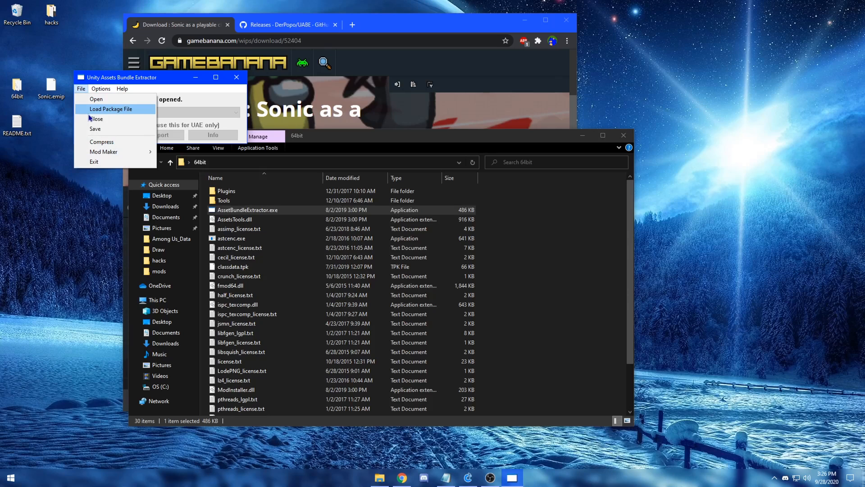
left_click(111, 109)
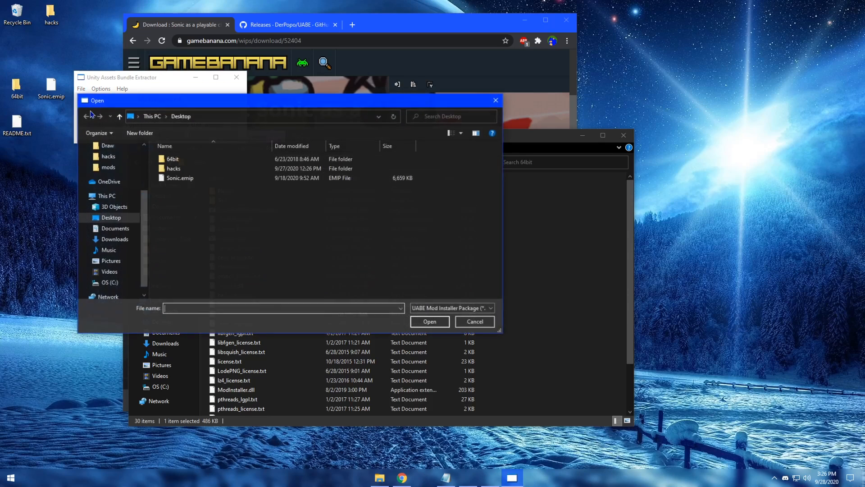
mouse_move(88, 116)
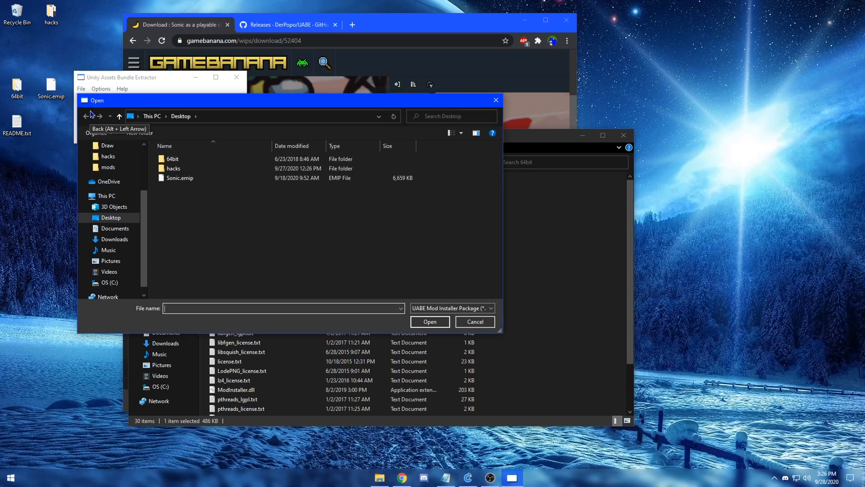
mouse_move(170, 188)
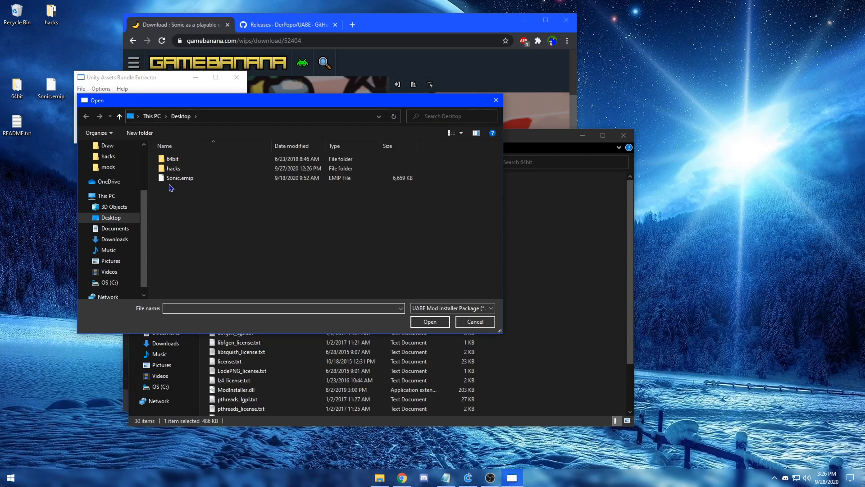
Load Sonic.emip from the Desktop as the mod package, then bring up the Steam library
left_click(180, 177)
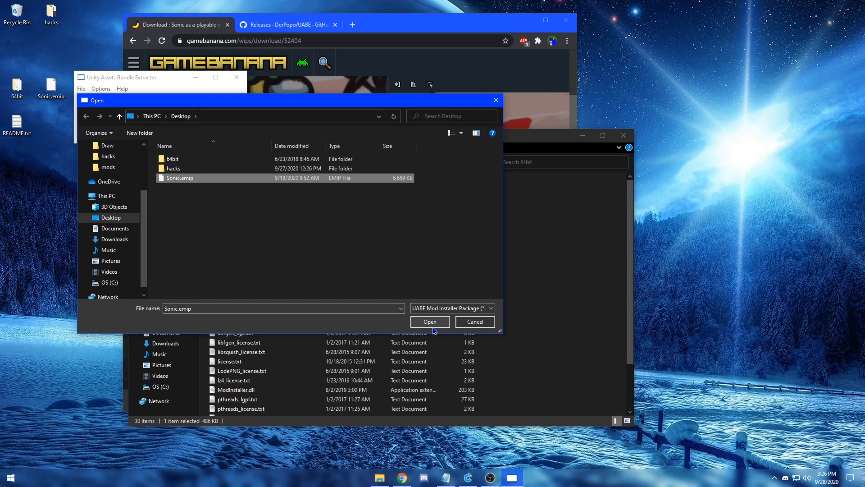
left_click(429, 322)
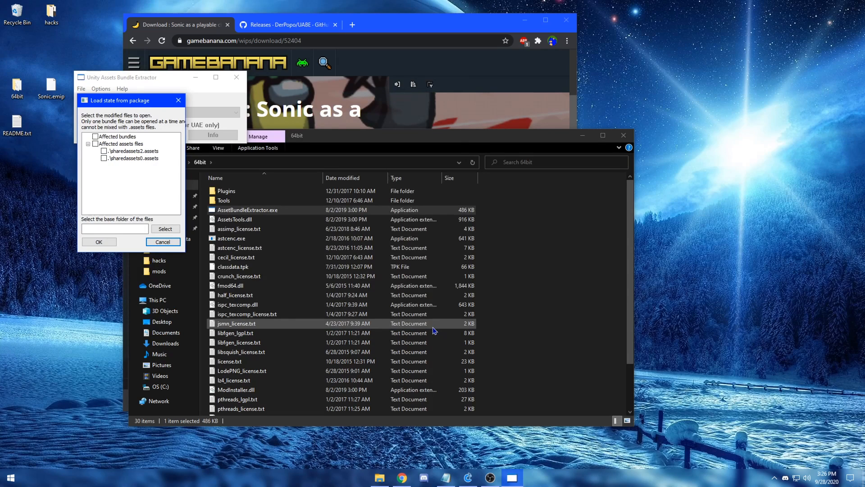
mouse_move(496, 308)
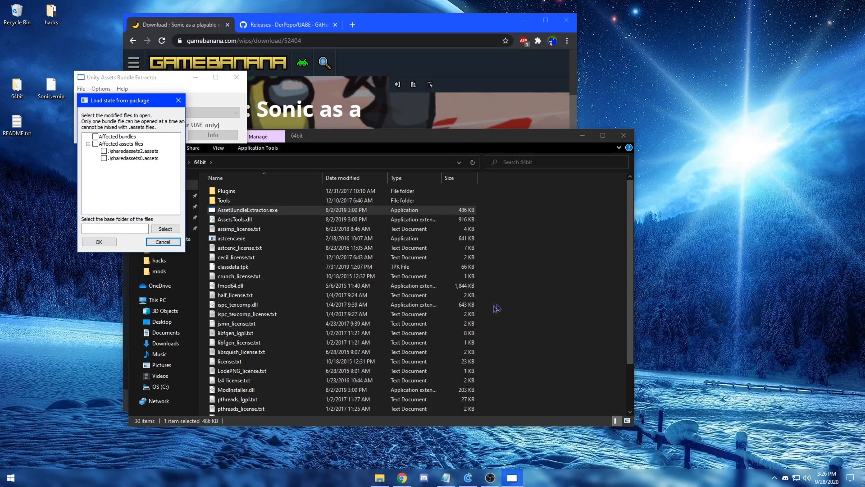
left_click(777, 477)
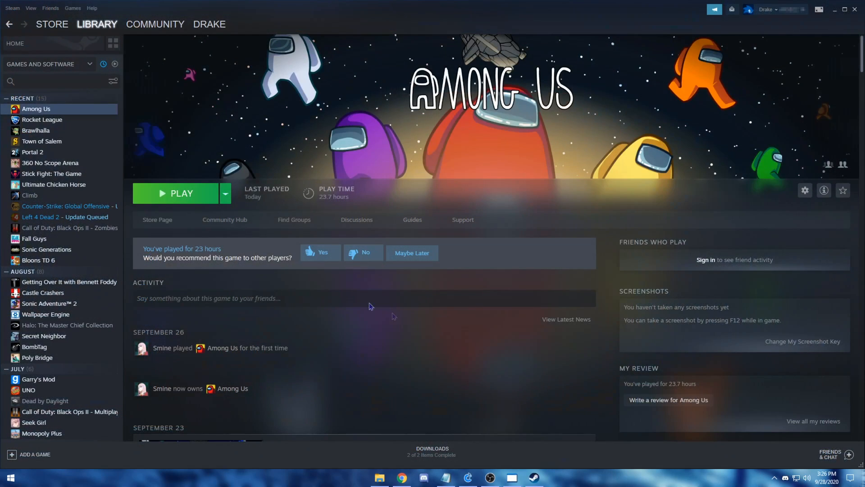
Browse Among Us local files in Steam and copy the Among Us_Data folder path for the base folder
right_click(36, 109)
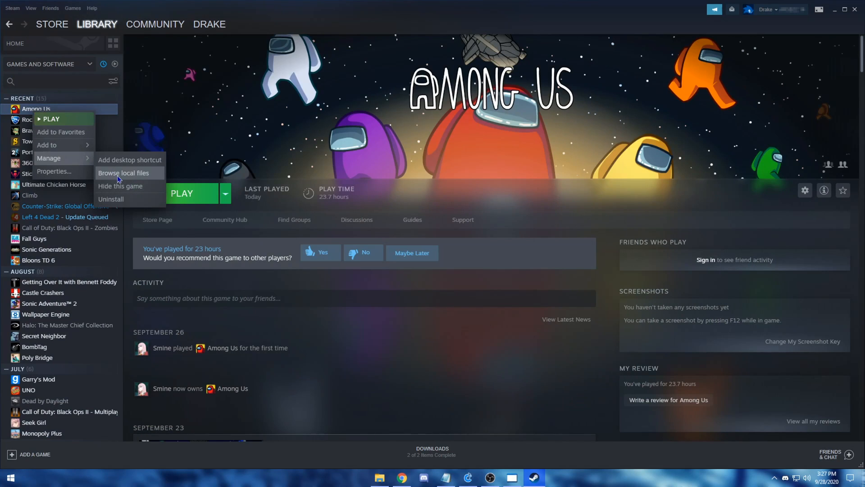
left_click(120, 173)
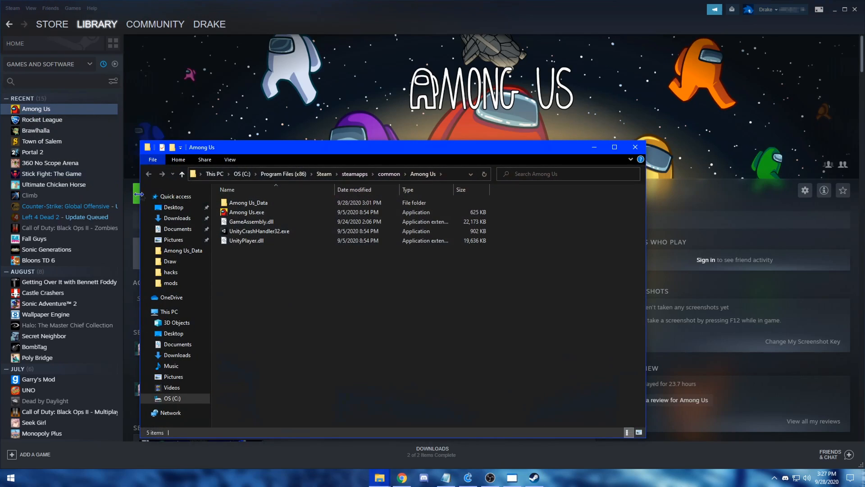
double_click(247, 202)
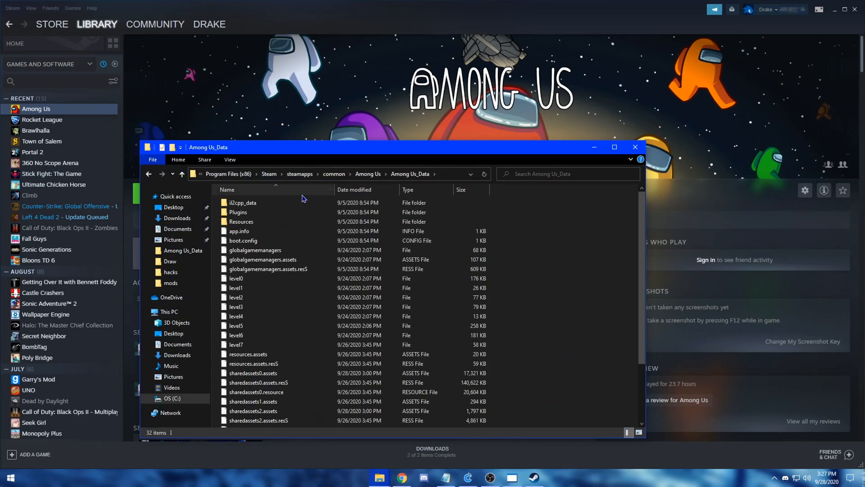
left_click(330, 174)
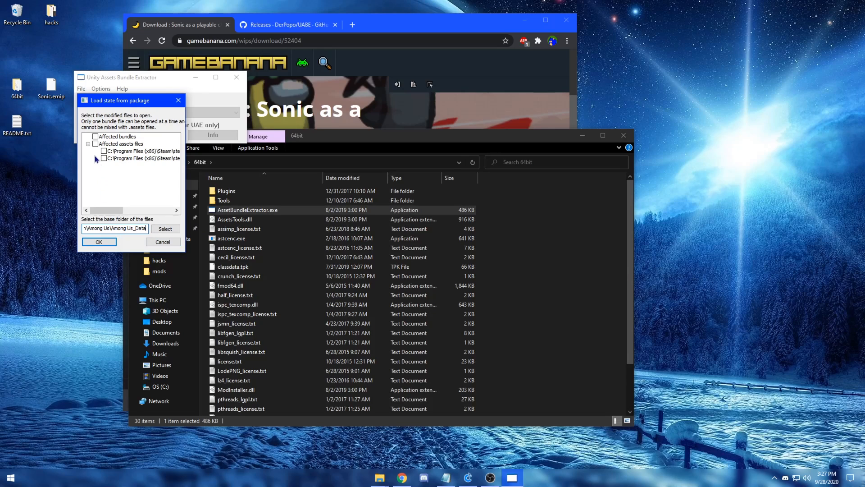
Apply the package to both affected assets files using the U2019.2.0f1 type database
left_click(94, 136)
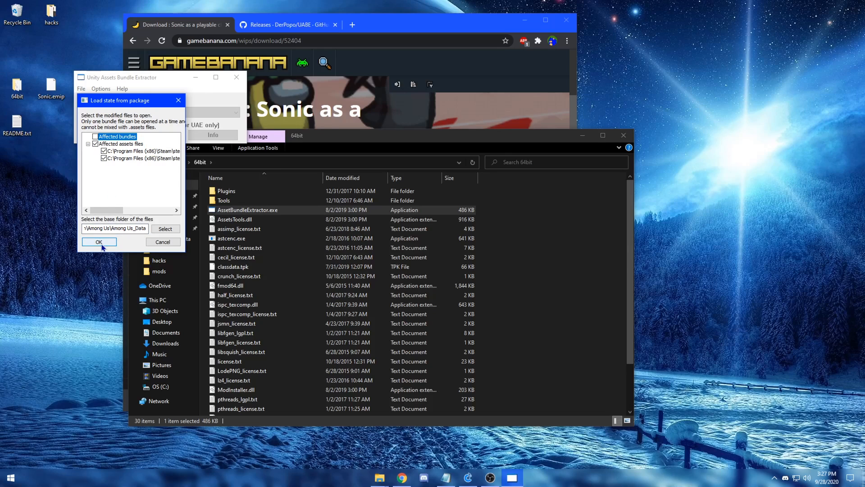
left_click(99, 242)
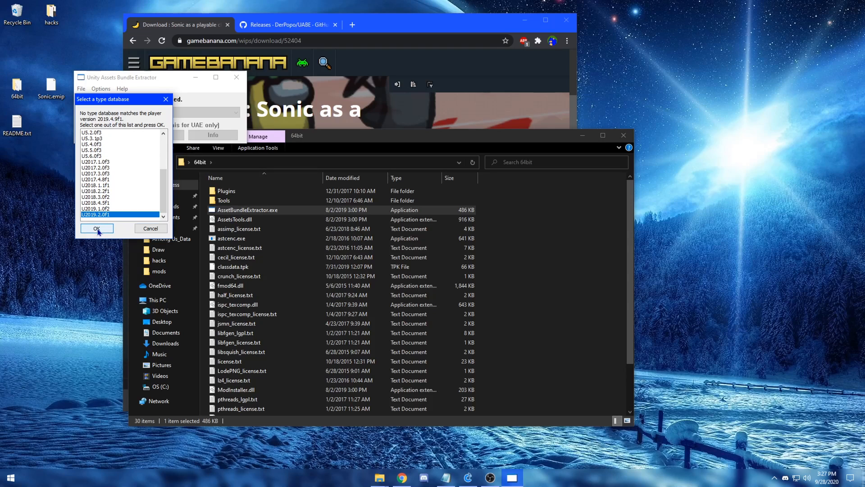
left_click(96, 228)
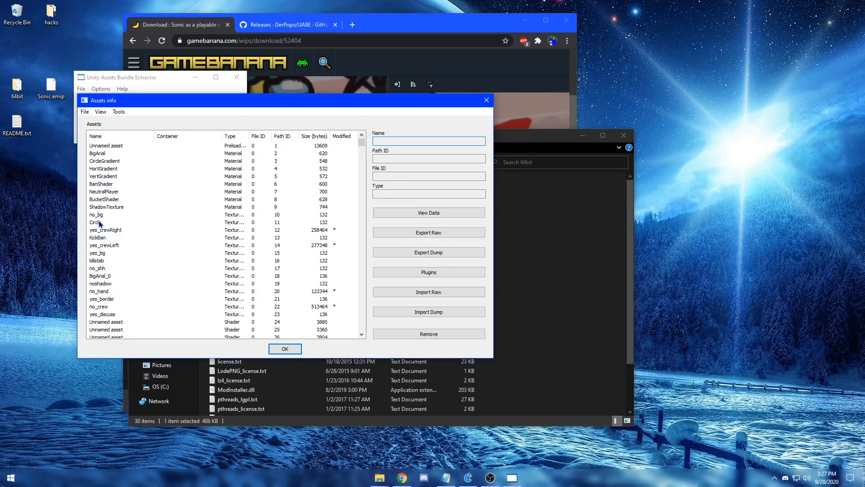
Save the modified sharedassets2.assets and sharedassets0.assets files to the Desktop
left_click(429, 141)
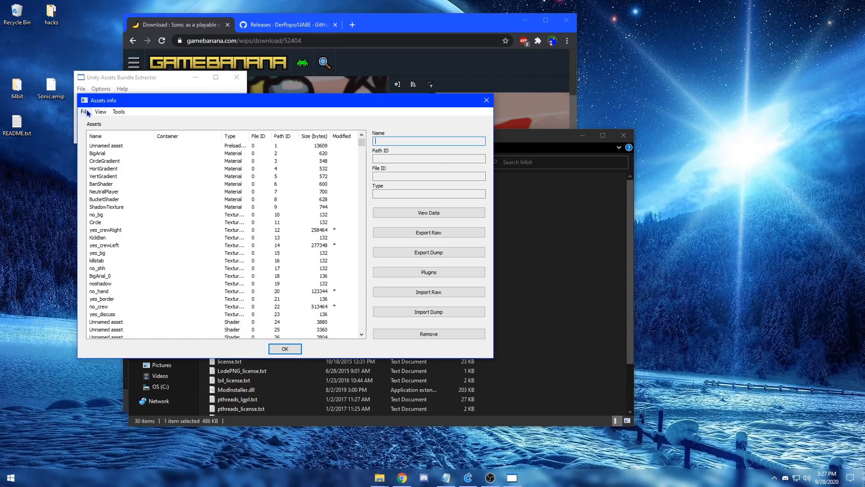
left_click(85, 112)
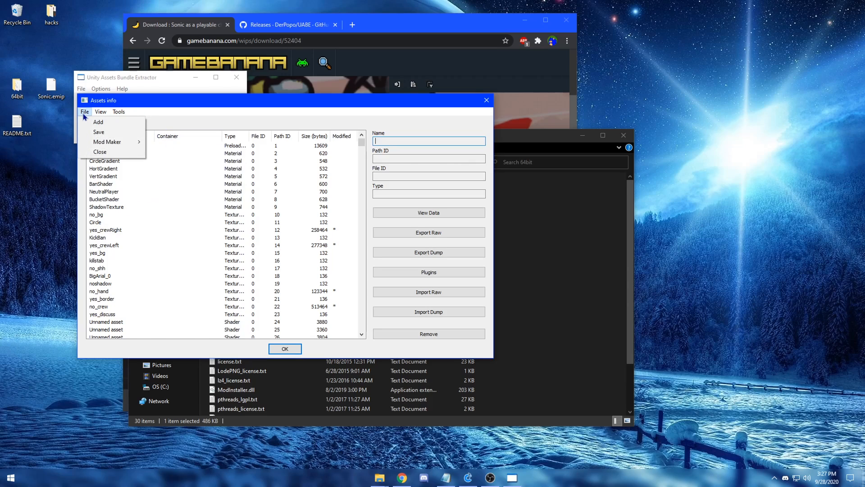
left_click(99, 132)
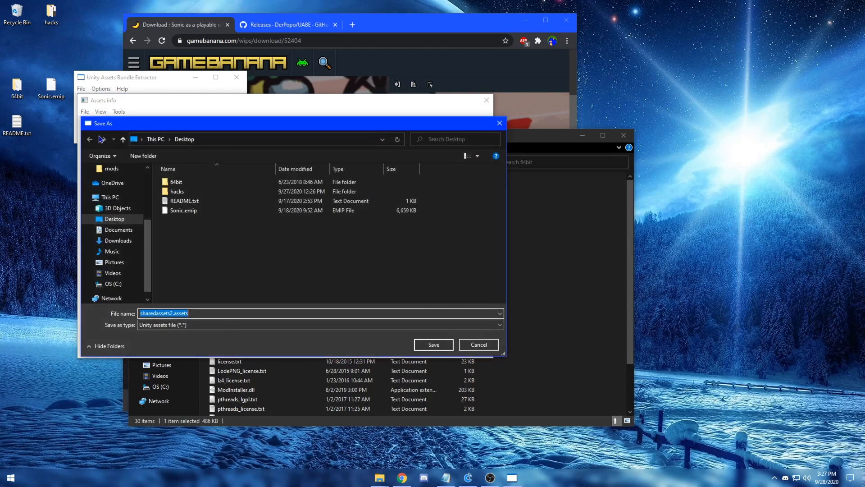
mouse_move(440, 335)
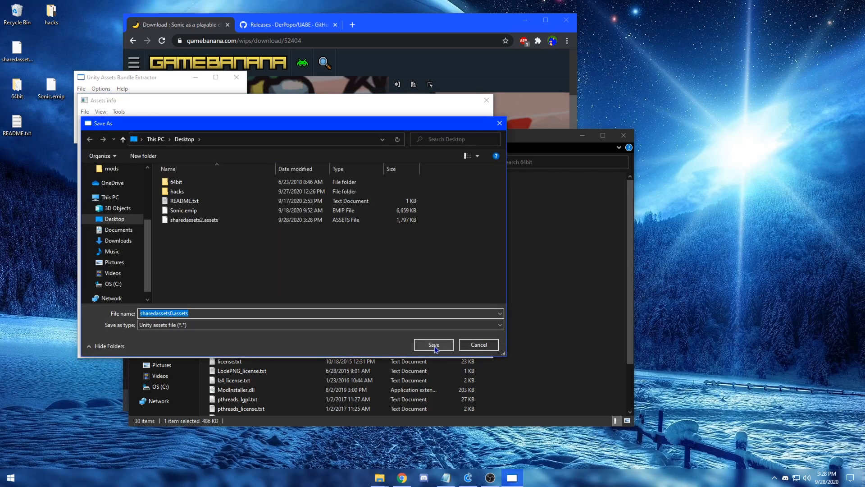
left_click(434, 344)
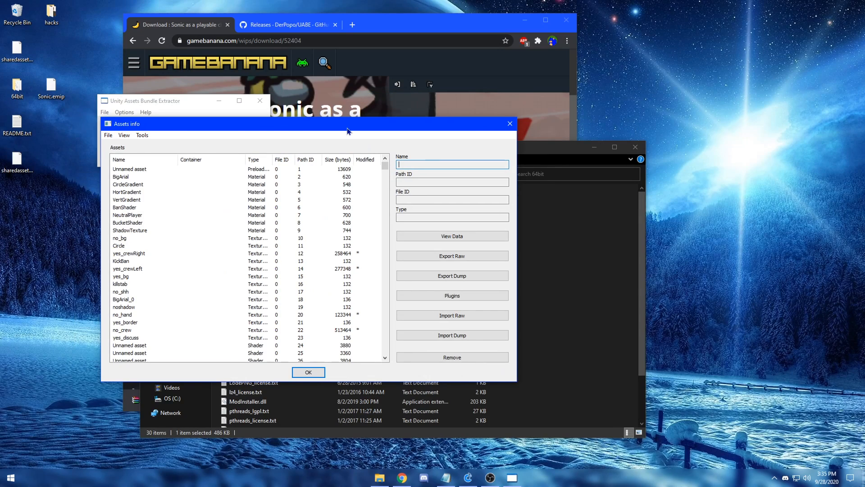
mouse_move(343, 141)
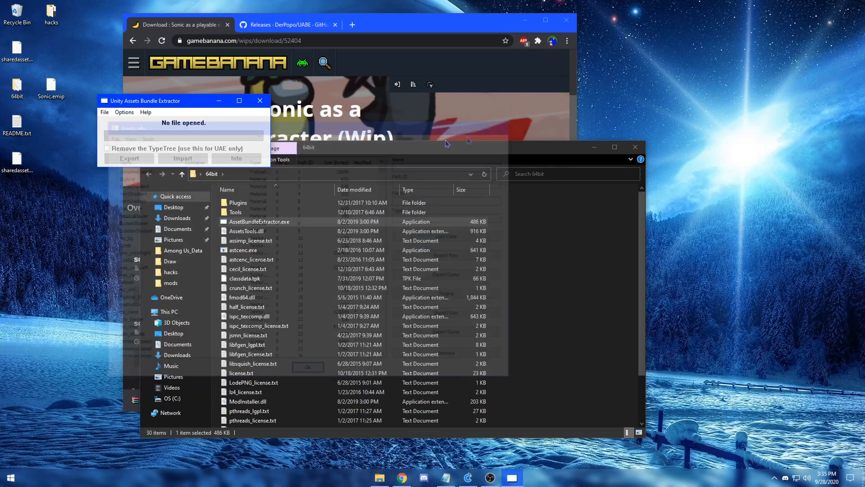
Close UABE, then replace the original sharedassets files in Among Us_Data with the modified ones
left_click(259, 100)
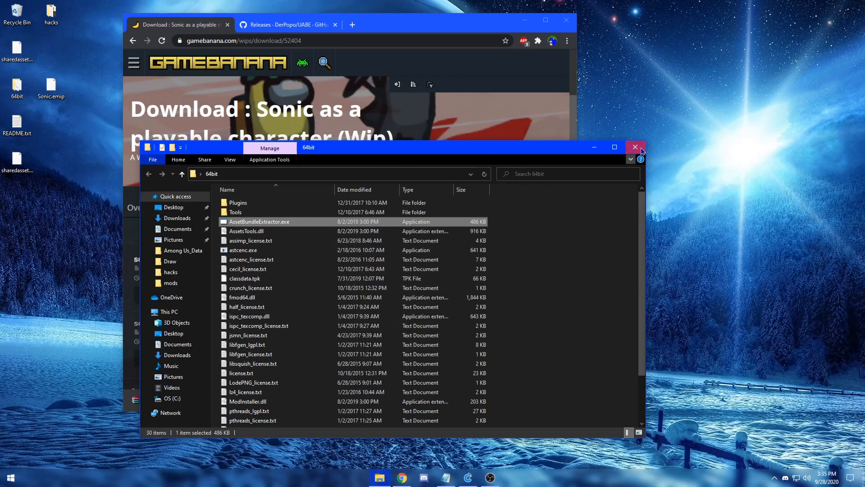
left_click(634, 147)
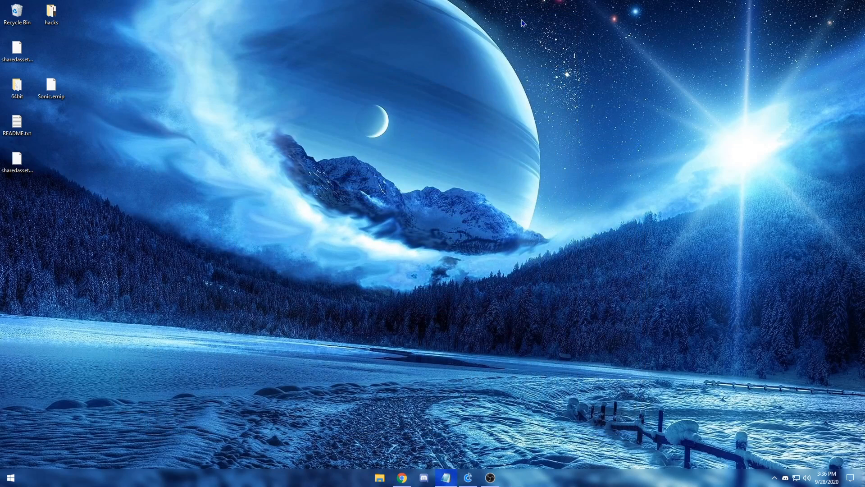
left_click(379, 478)
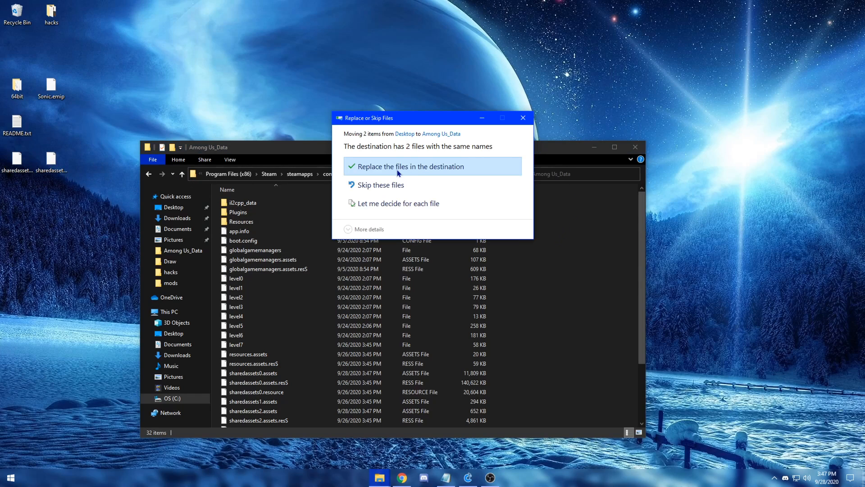
left_click(411, 166)
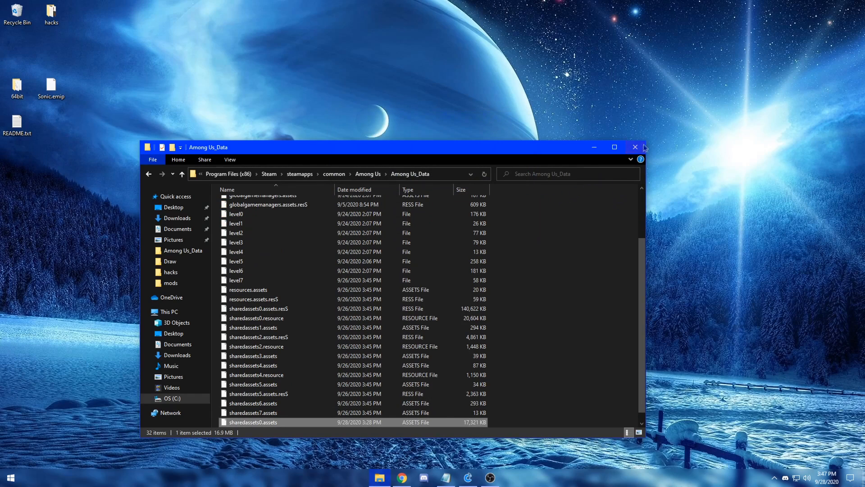
left_click(614, 147)
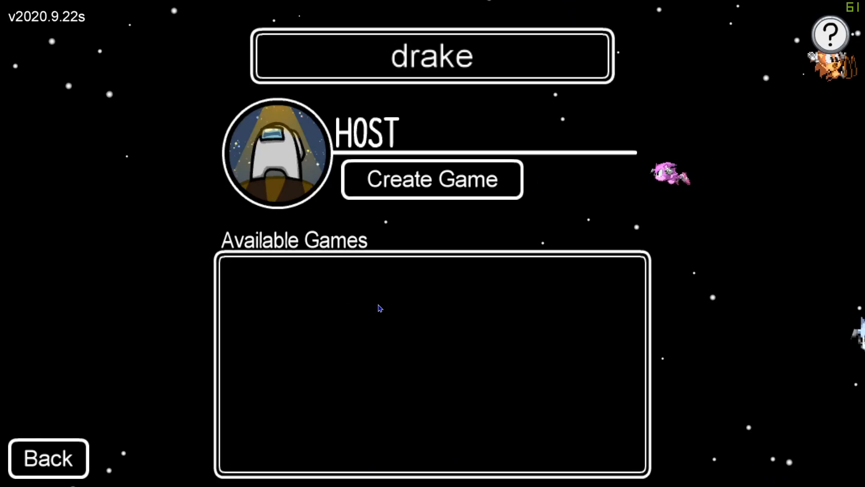
Create an online game in Among Us to see the player appear as Sonic
left_click(432, 178)
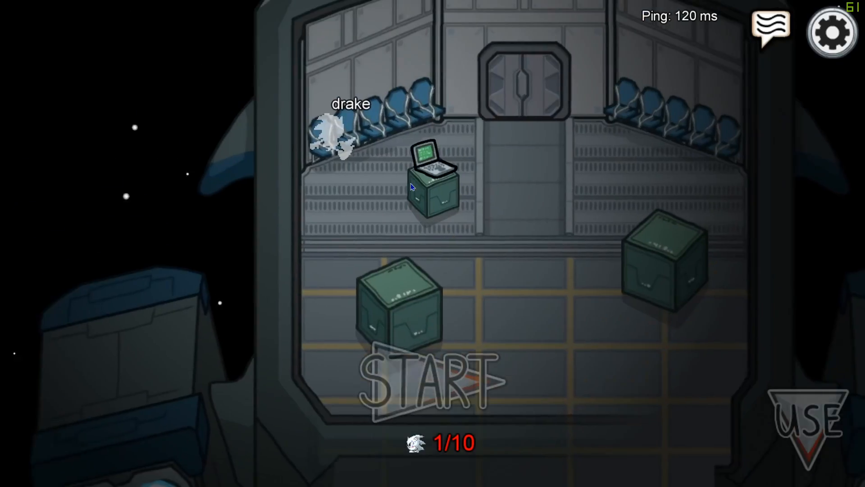